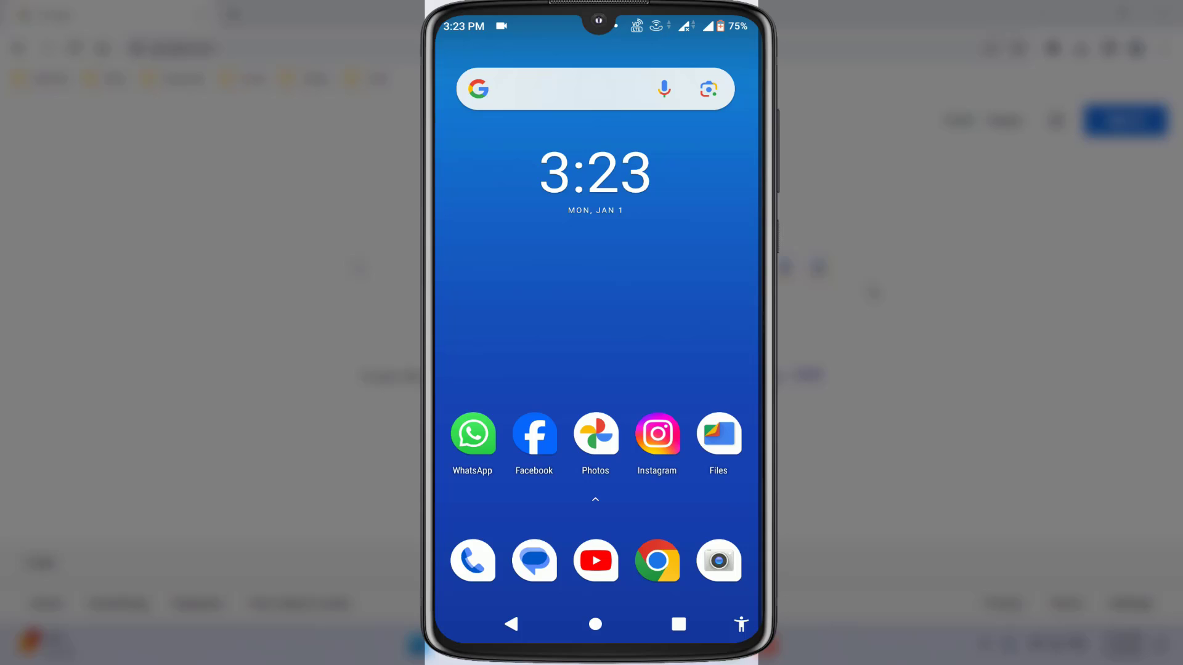
# - Launch Google Messages from the home screen dock to show the conversation list
pyautogui.click(535, 562)
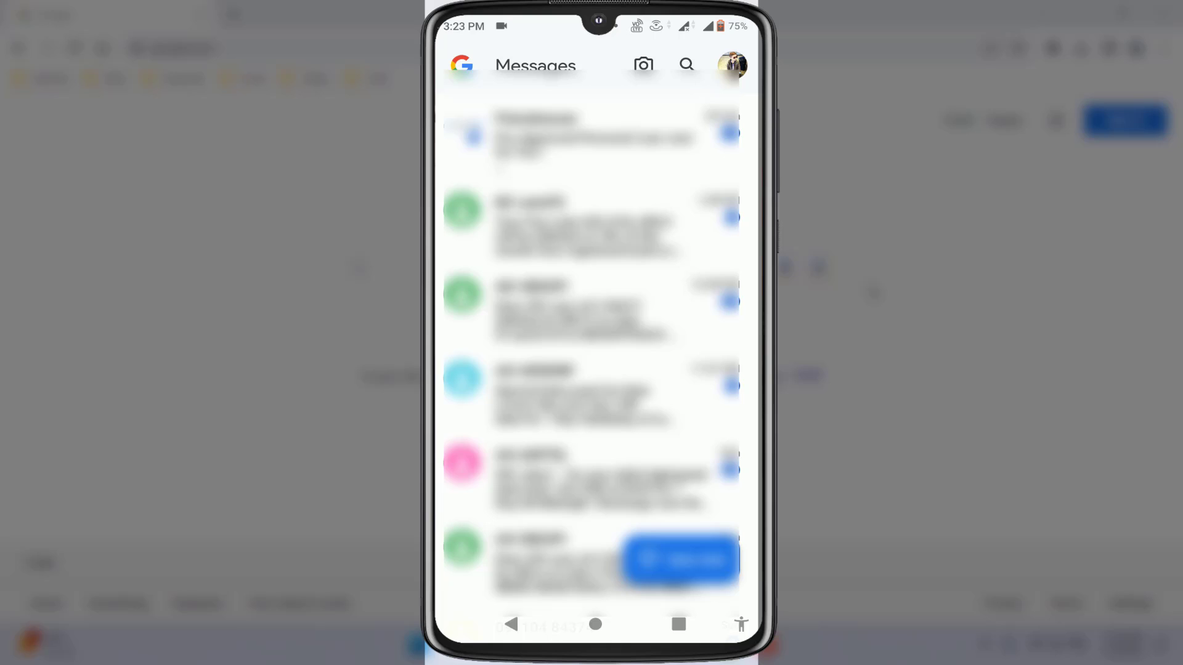
# - Open Device pairing from the profile menu, showing no paired devices
pyautogui.click(730, 64)
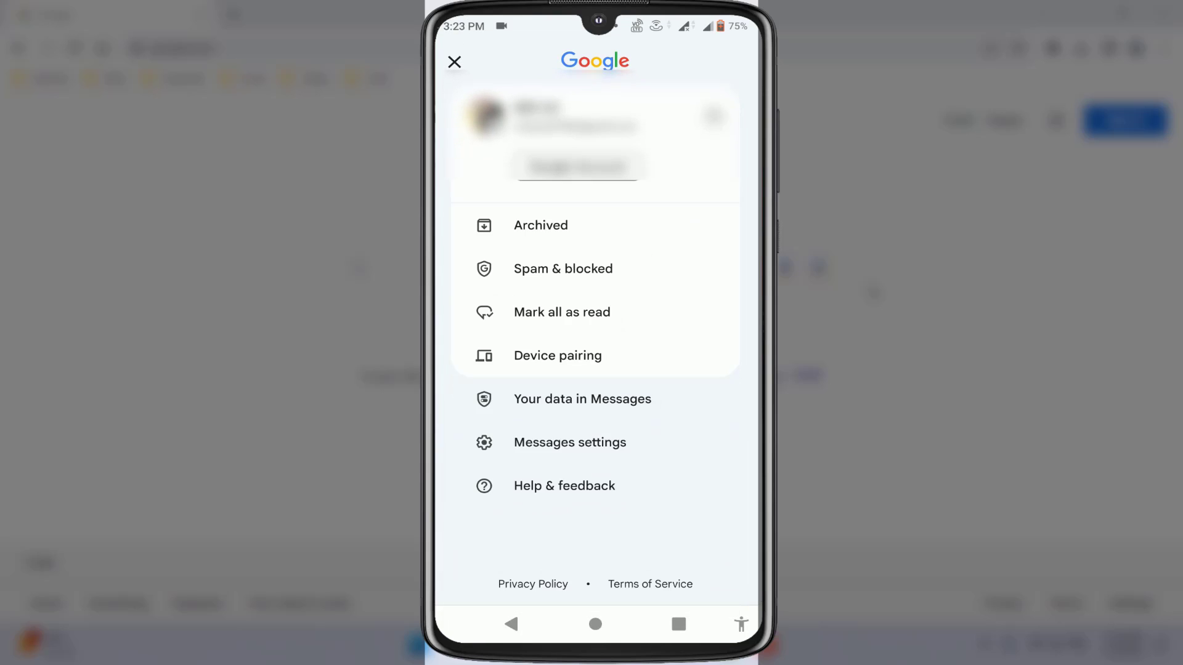
pyautogui.click(454, 62)
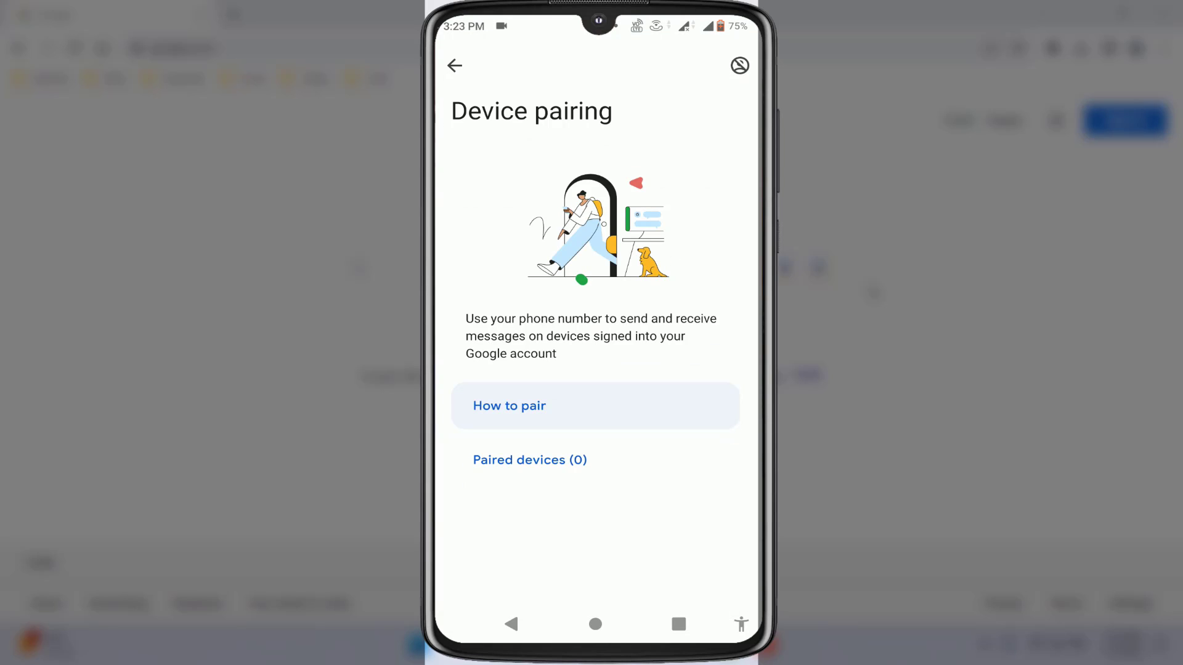
# - Expand 'How to pair' to show the pairing instructions
pyautogui.click(509, 406)
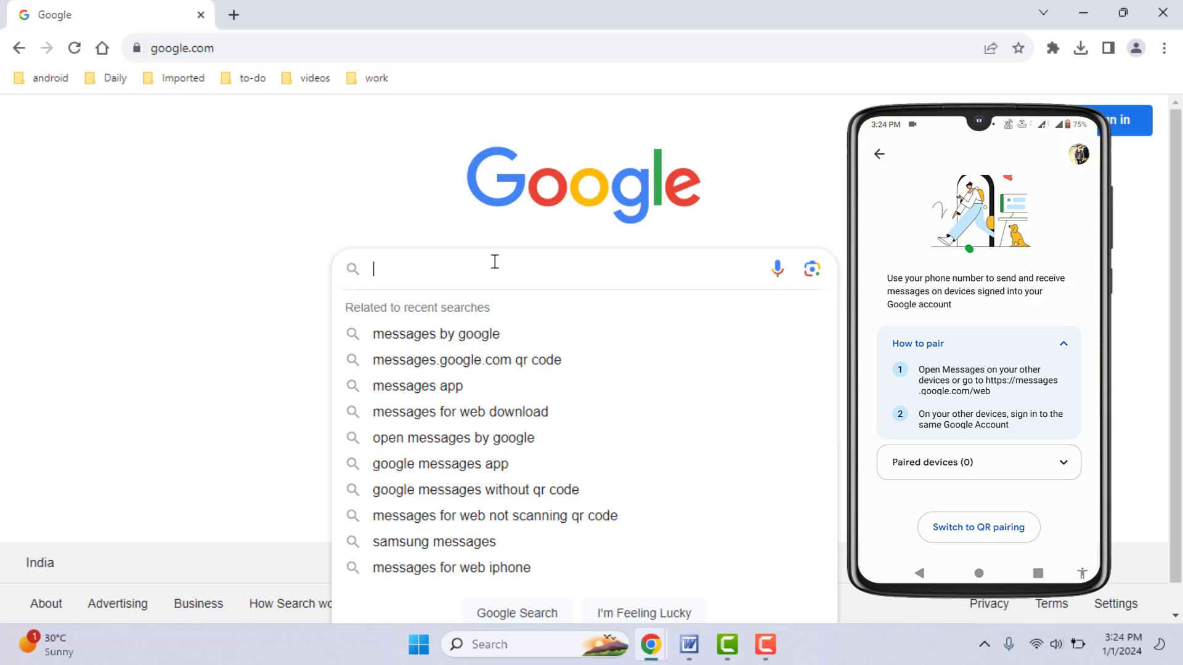
# - Search 'me' in Google and pick the 'messages for web' suggestion
pyautogui.write('me')
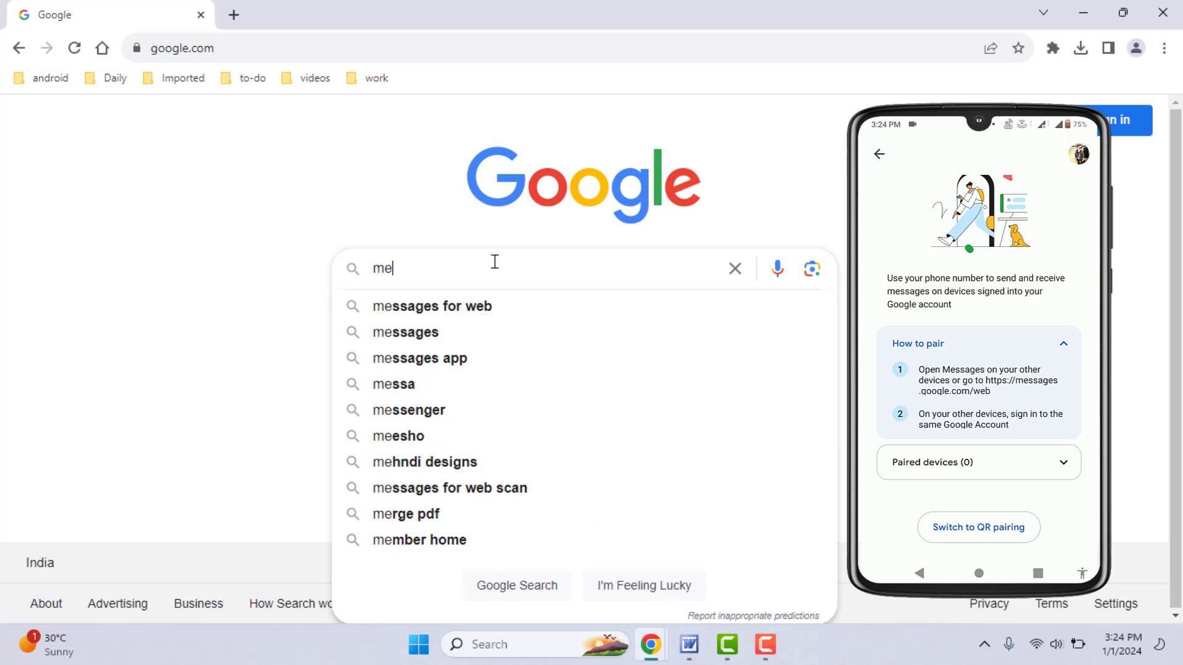
pyautogui.click(432, 306)
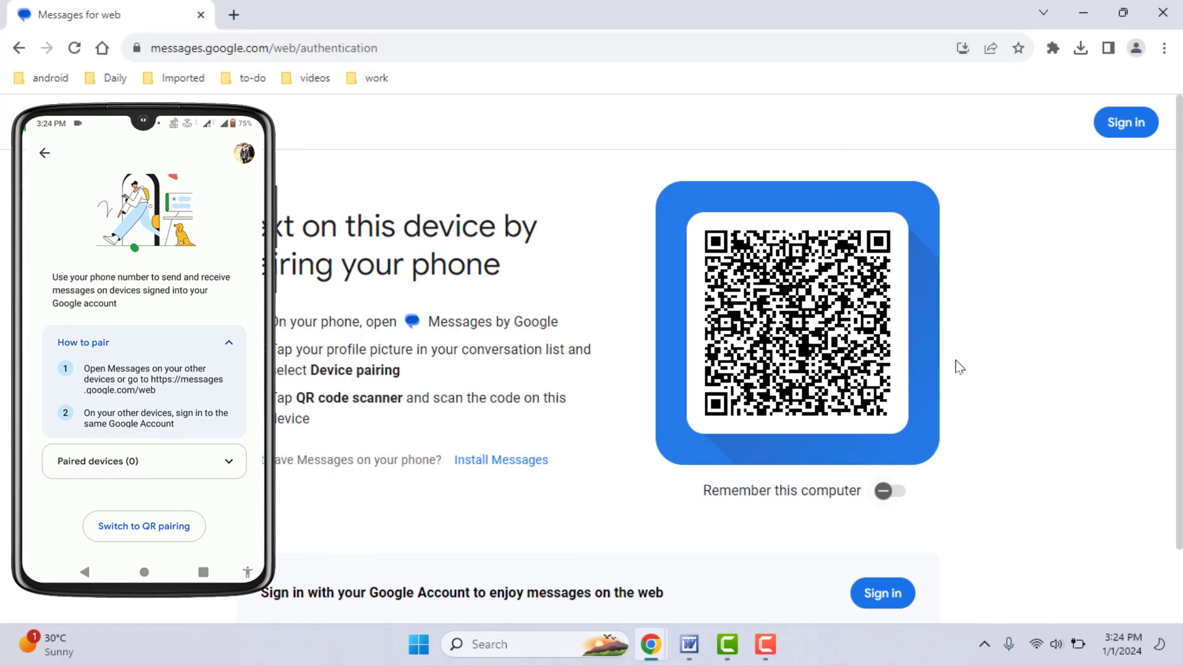
# - Choose 'Sign in with your Google Account' instead of scanning the QR code
pyautogui.scroll(-3)
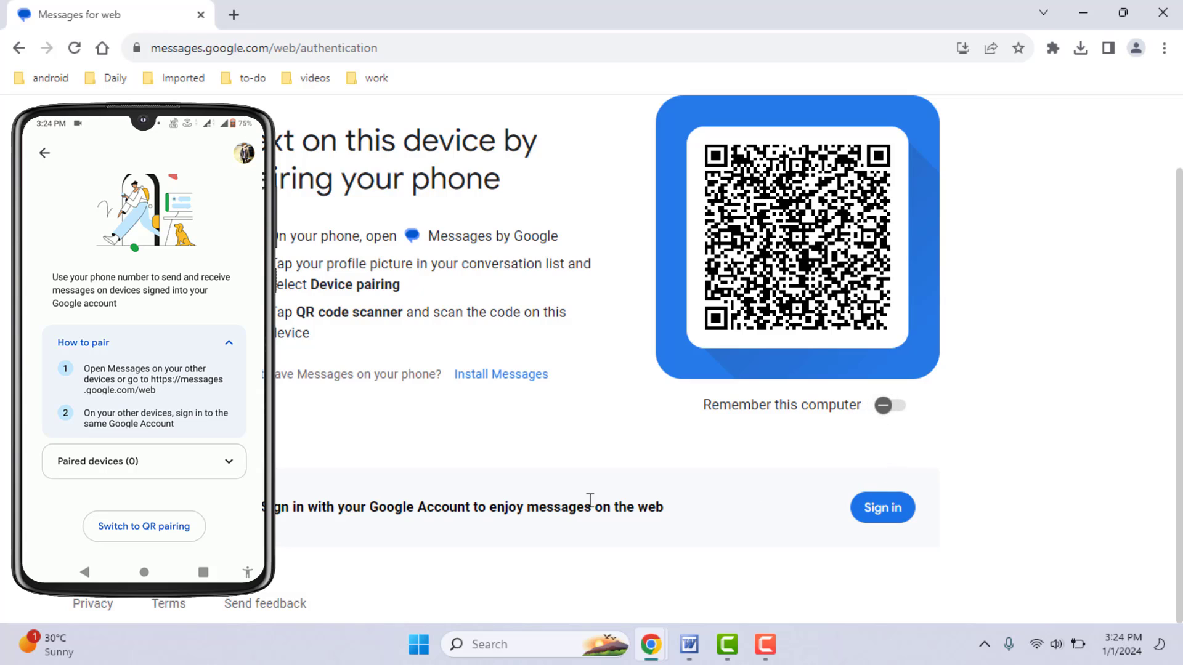
pyautogui.moveTo(499, 531)
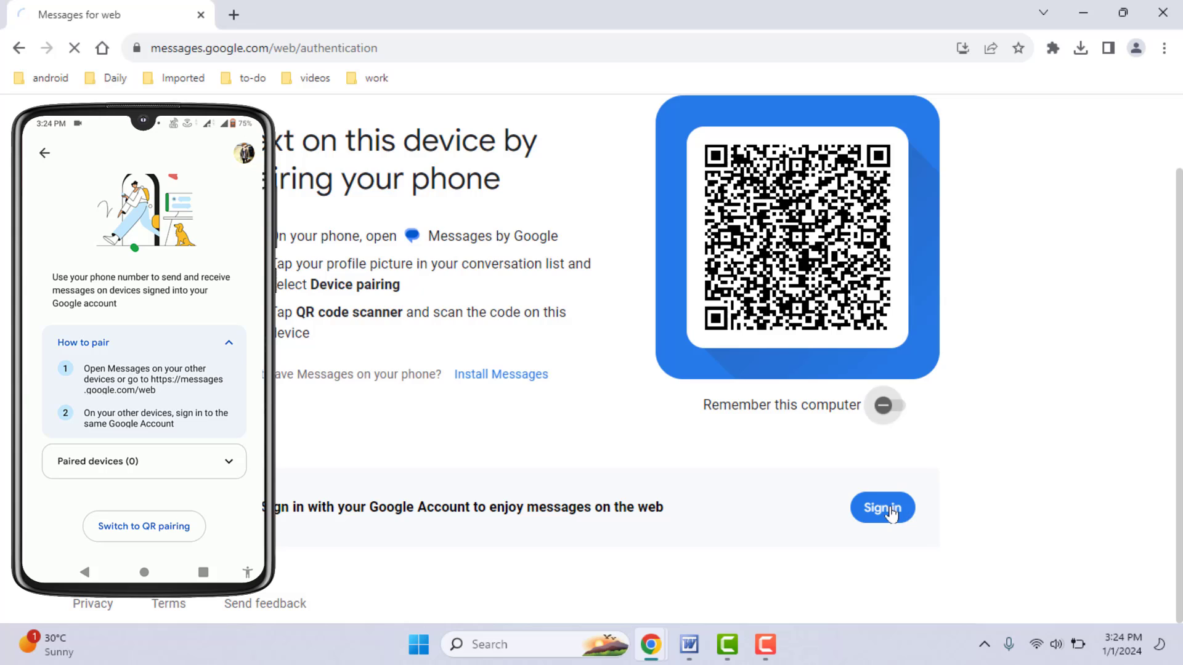
pyautogui.click(882, 508)
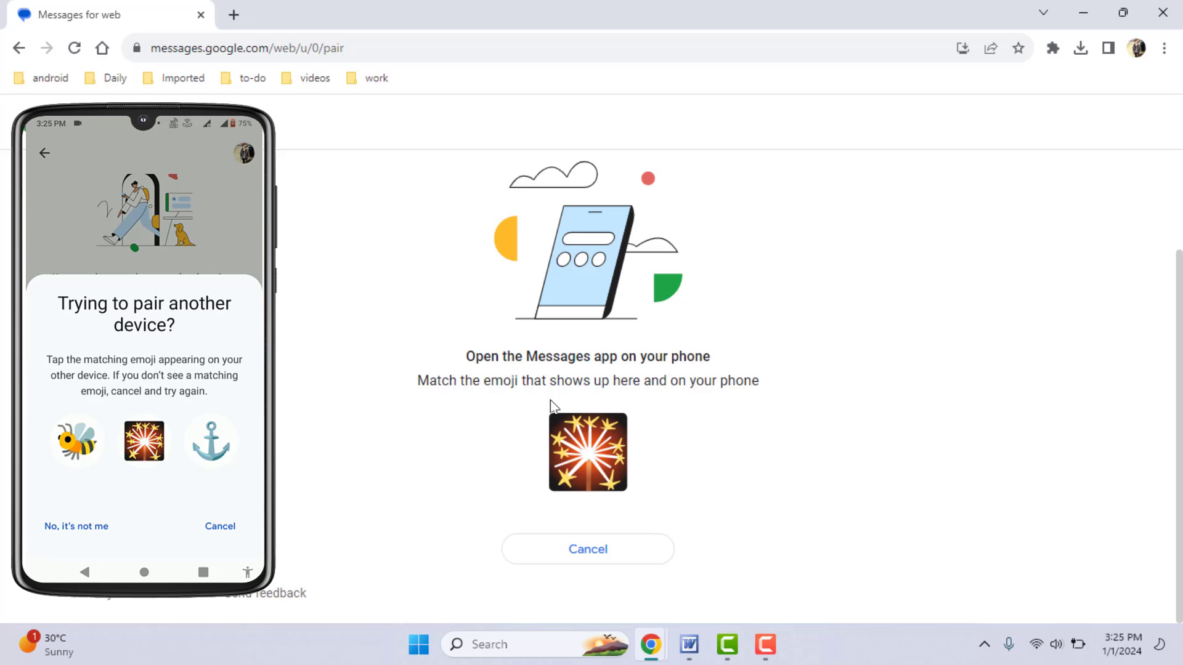
pyautogui.moveTo(598, 444)
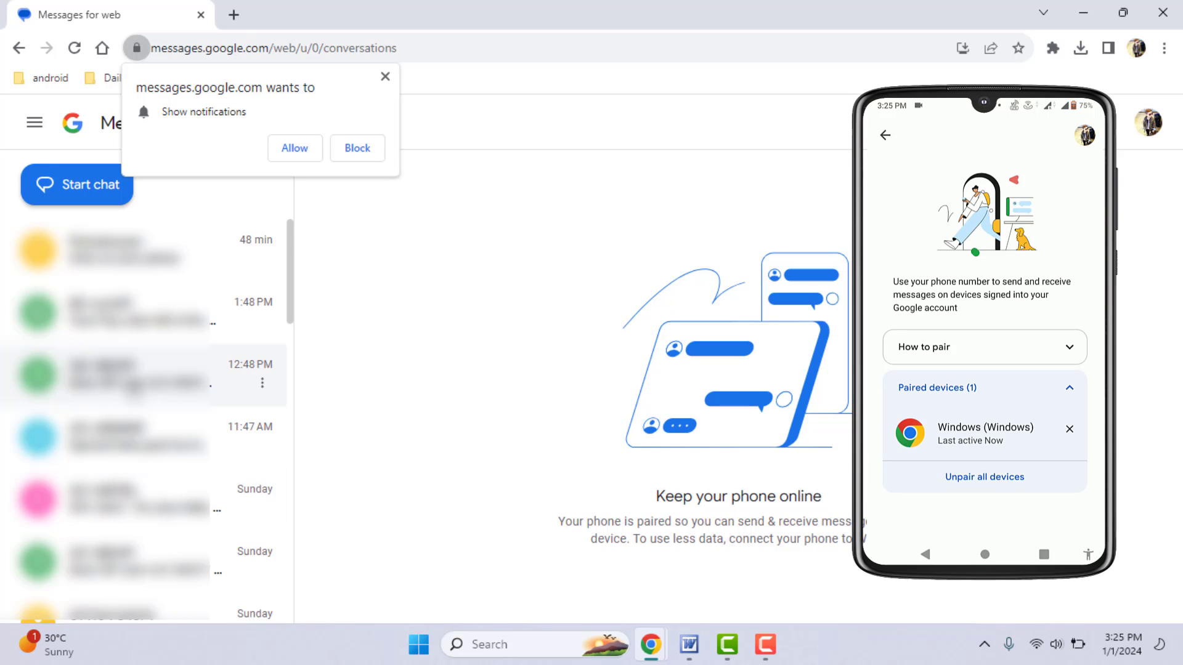
pyautogui.scroll(-3)
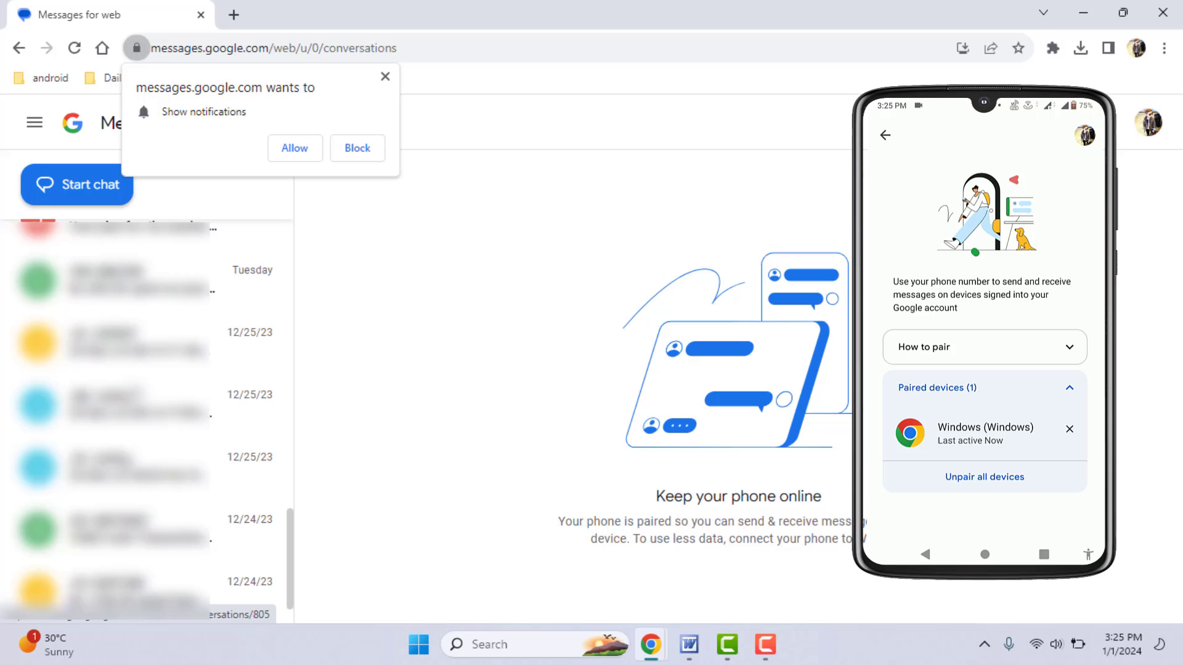